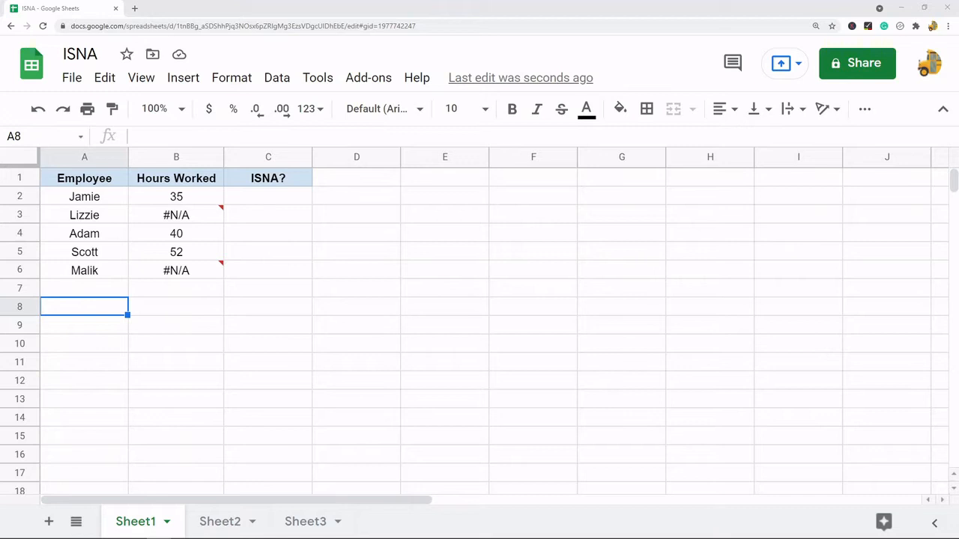
pyautogui.moveTo(258, 243)
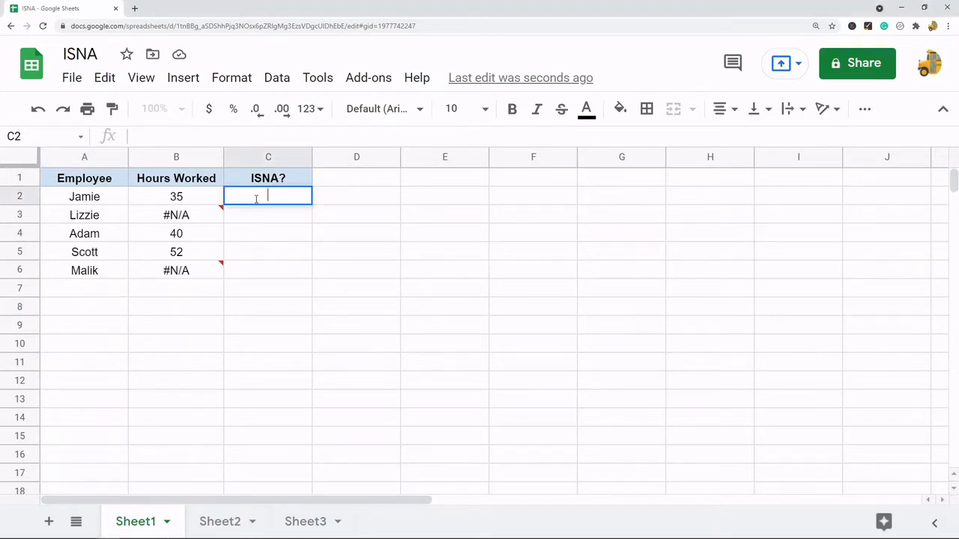
# Check Jamie's hours with =ISNA(B2) and copy the check down for the other employees.
pyautogui.write('=isn')
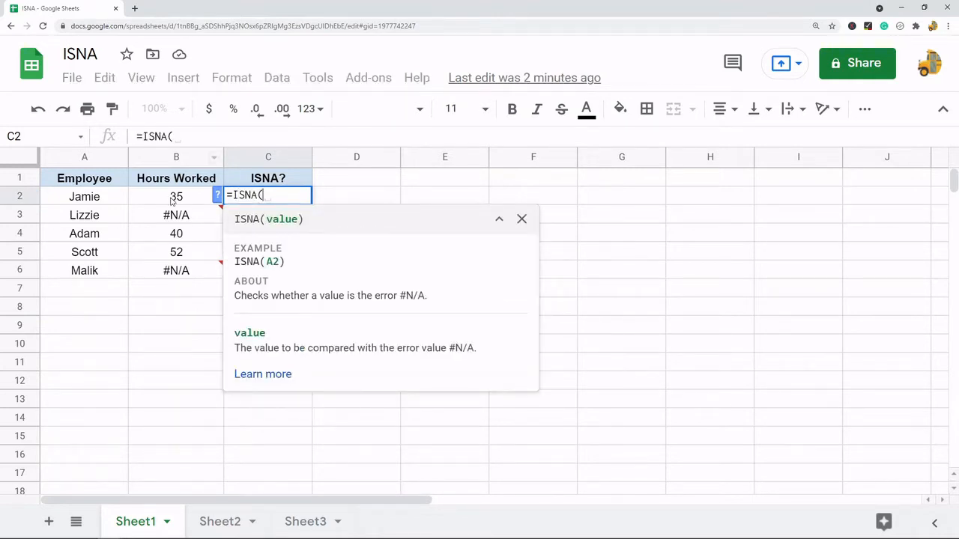
pyautogui.click(177, 195)
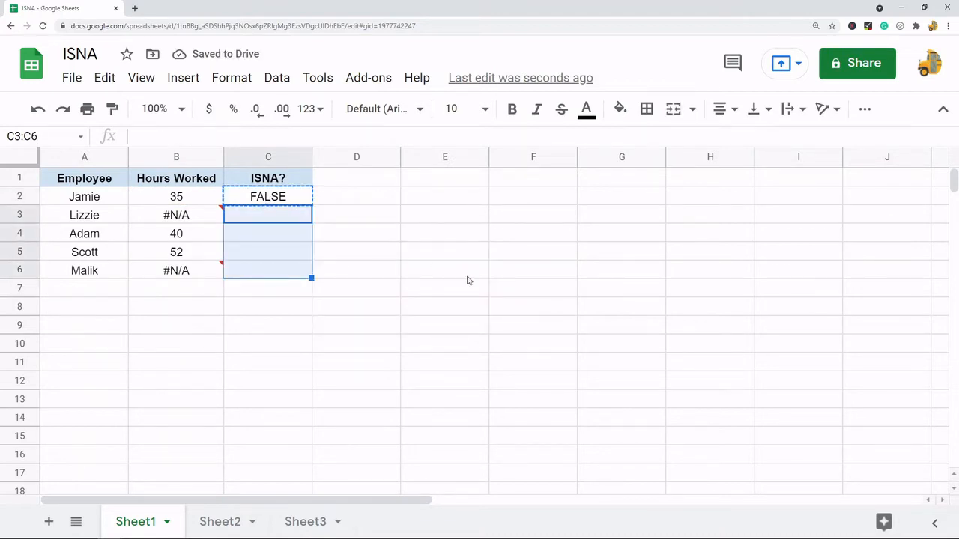
pyautogui.click(177, 216)
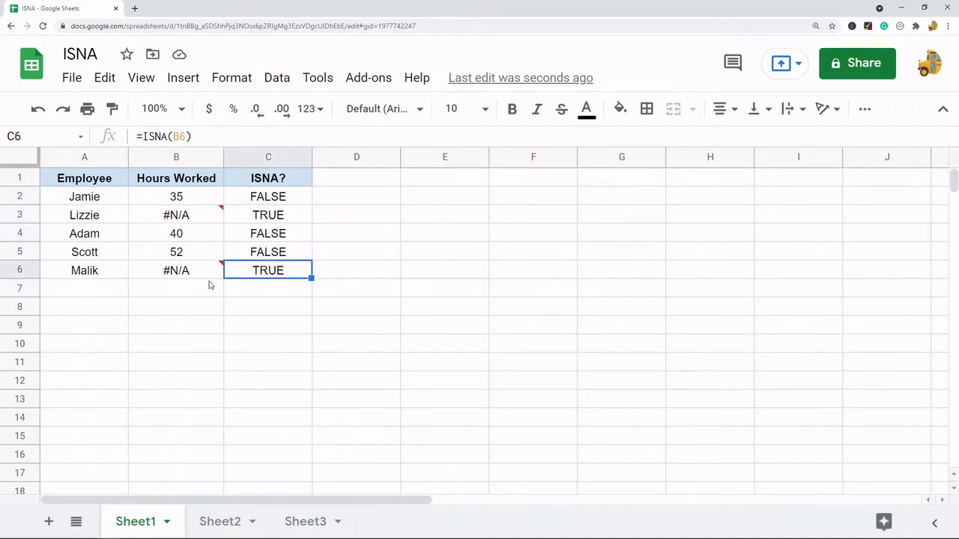
pyautogui.click(177, 269)
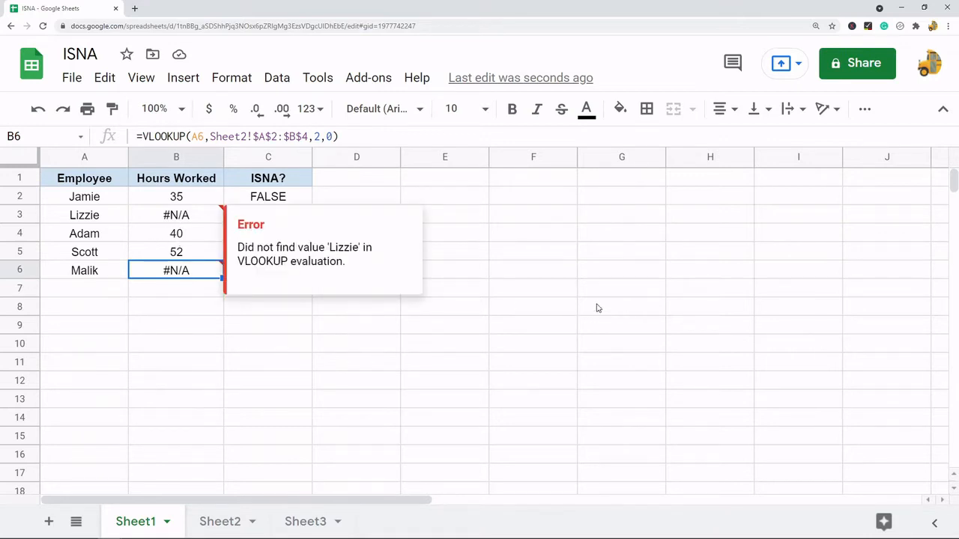
pyautogui.click(444, 196)
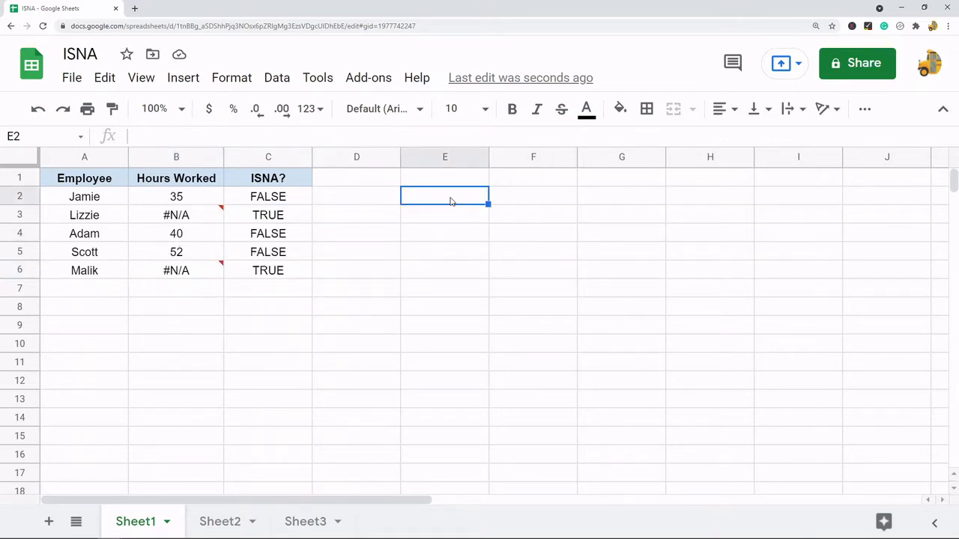
pyautogui.write('=B2+')
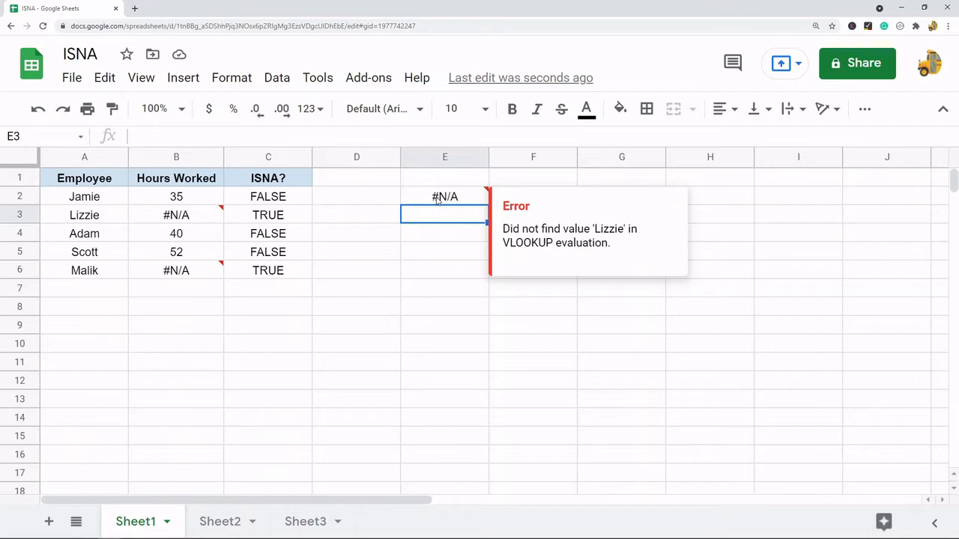
pyautogui.moveTo(422, 207)
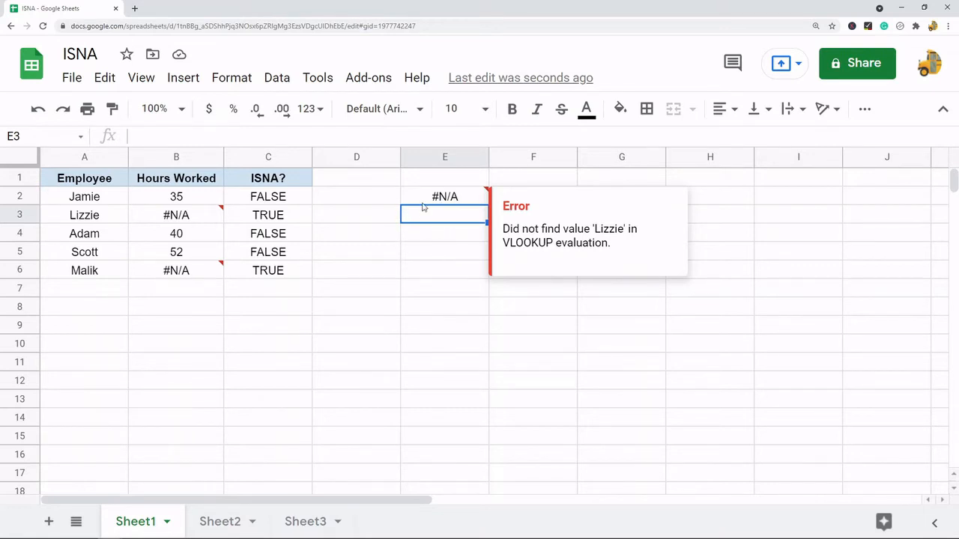
pyautogui.click(445, 197)
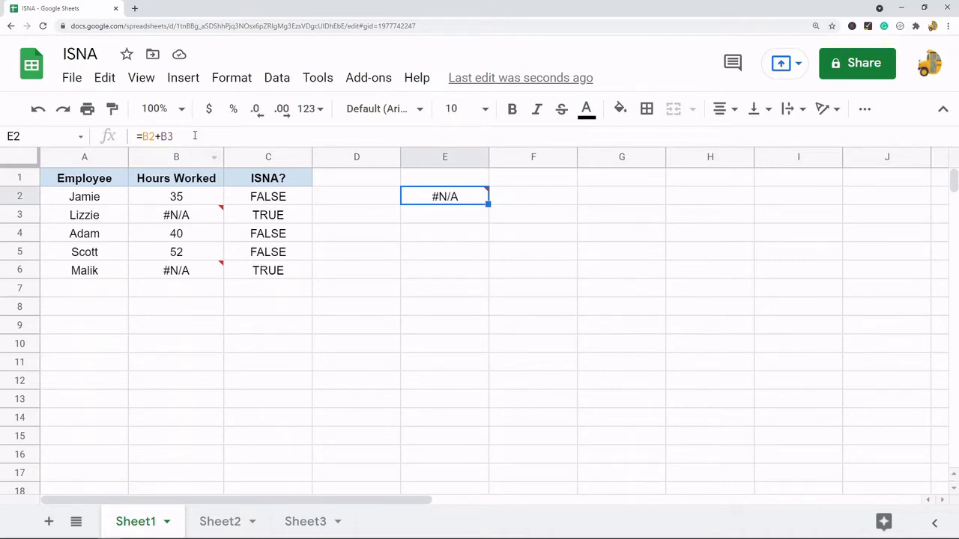
pyautogui.doubleClick(445, 195)
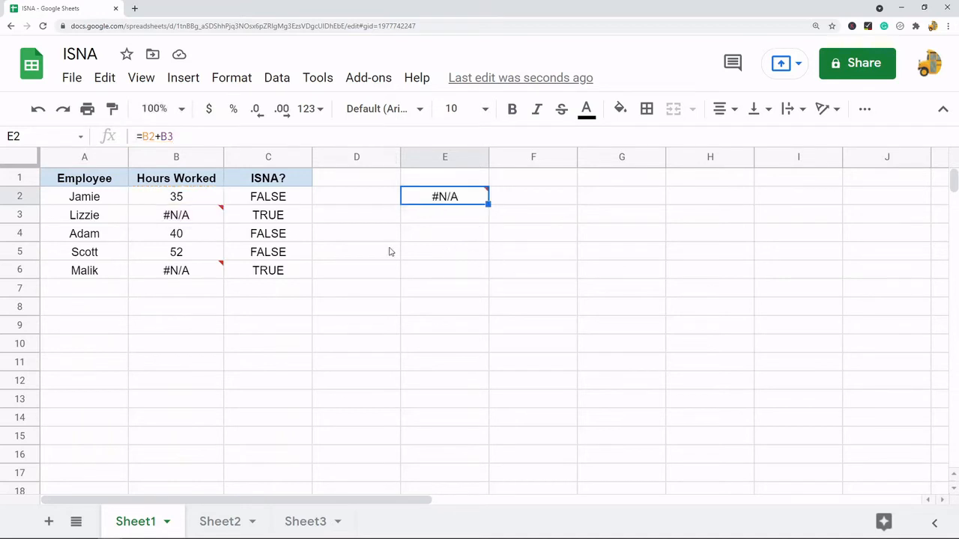
pyautogui.moveTo(445, 197)
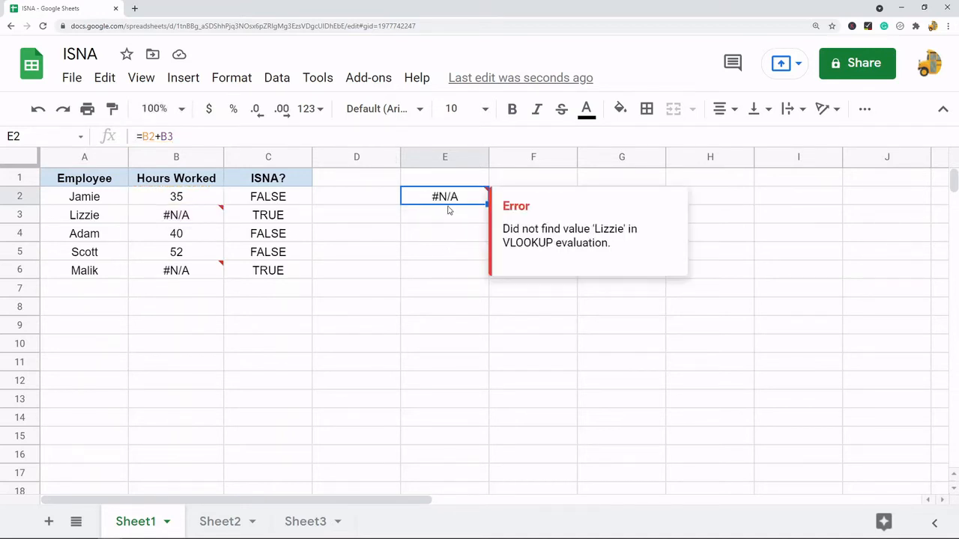
pyautogui.click(267, 197)
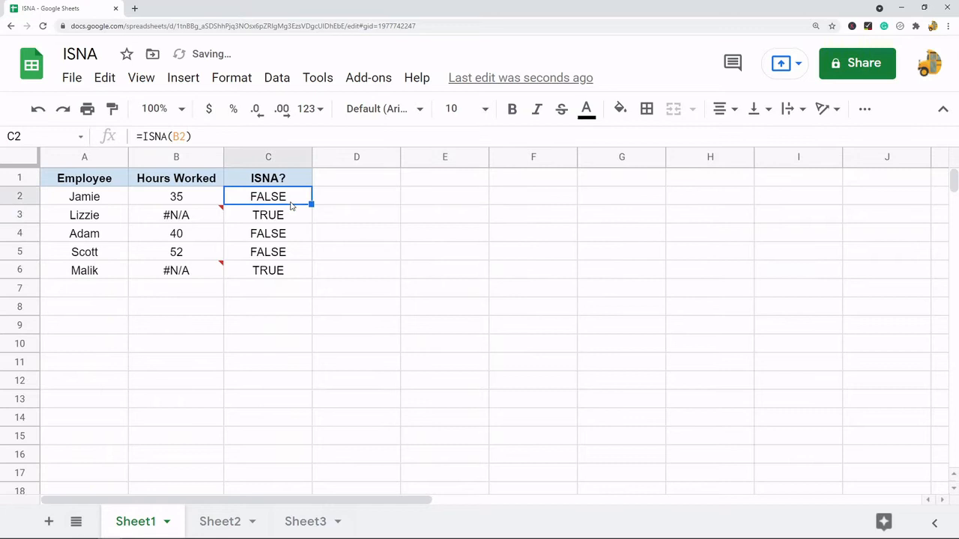
pyautogui.doubleClick(266, 195)
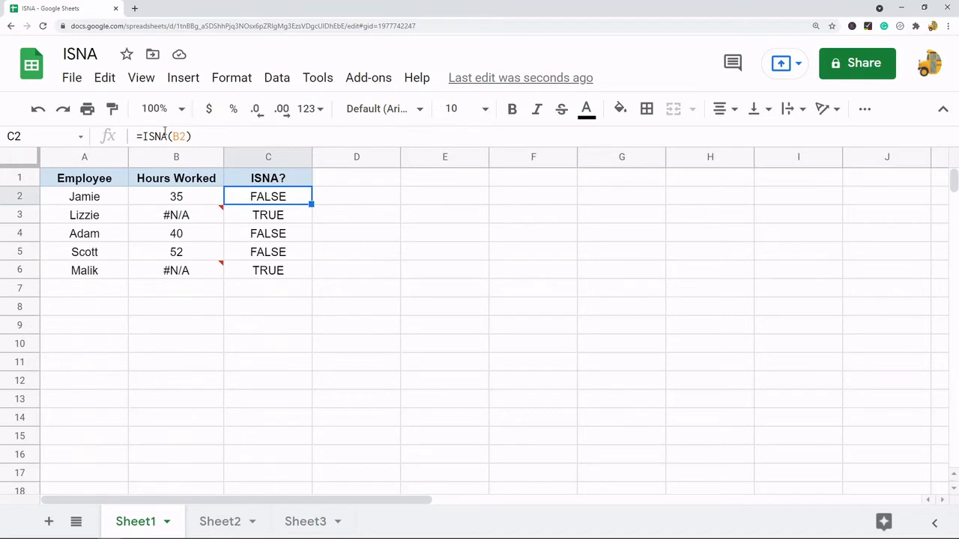
pyautogui.moveTo(318, 237)
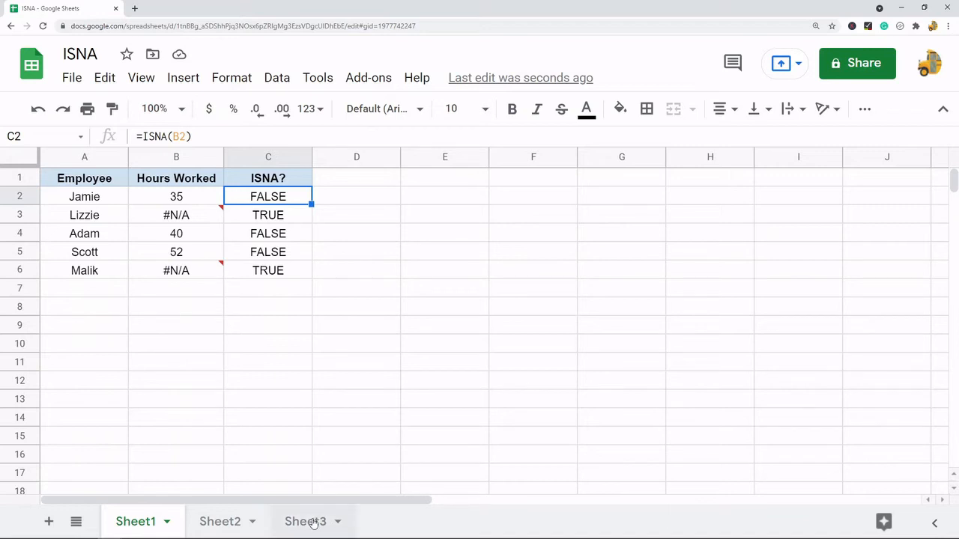
# On Sheet3, enter IF(condition,value_if_true,value_if_false) as a syntax note in A10.
pyautogui.click(305, 521)
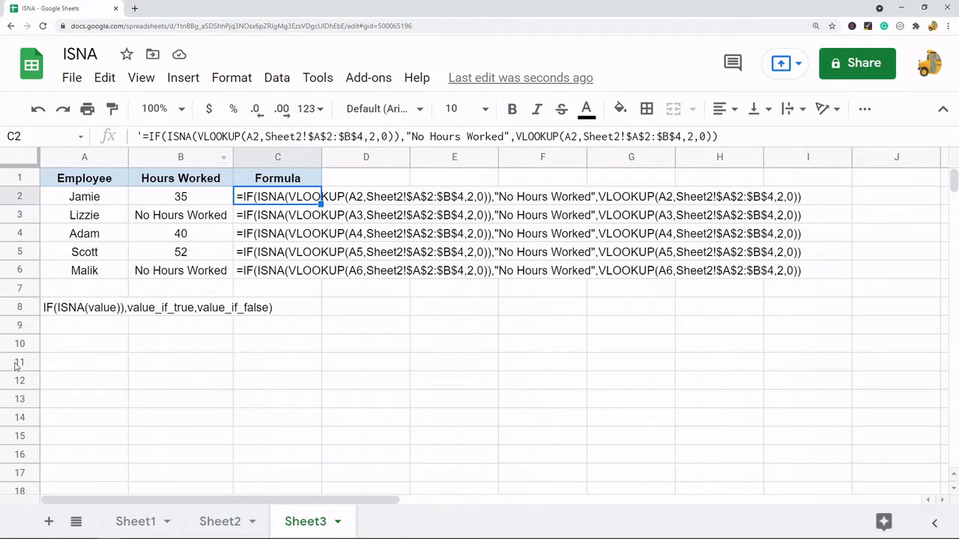
pyautogui.click(83, 343)
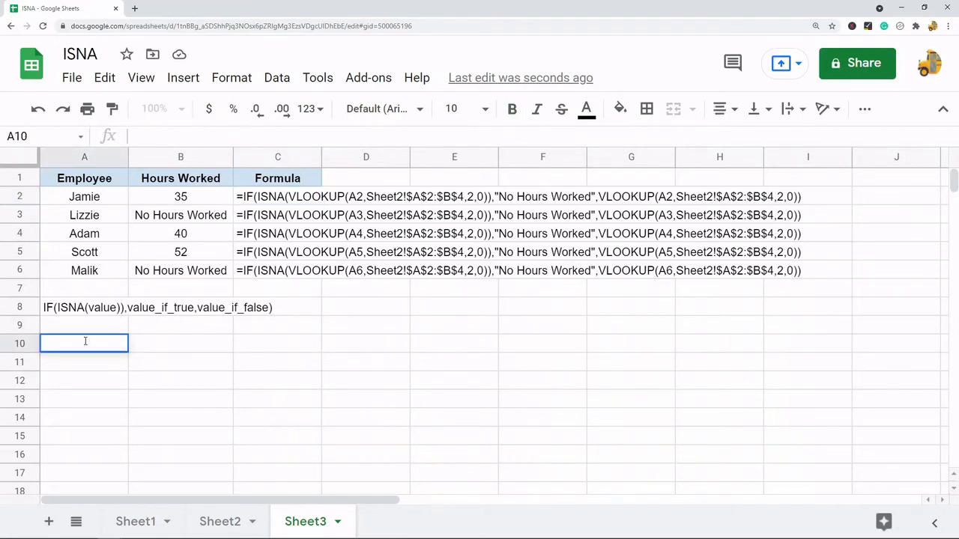
pyautogui.write('IF(')
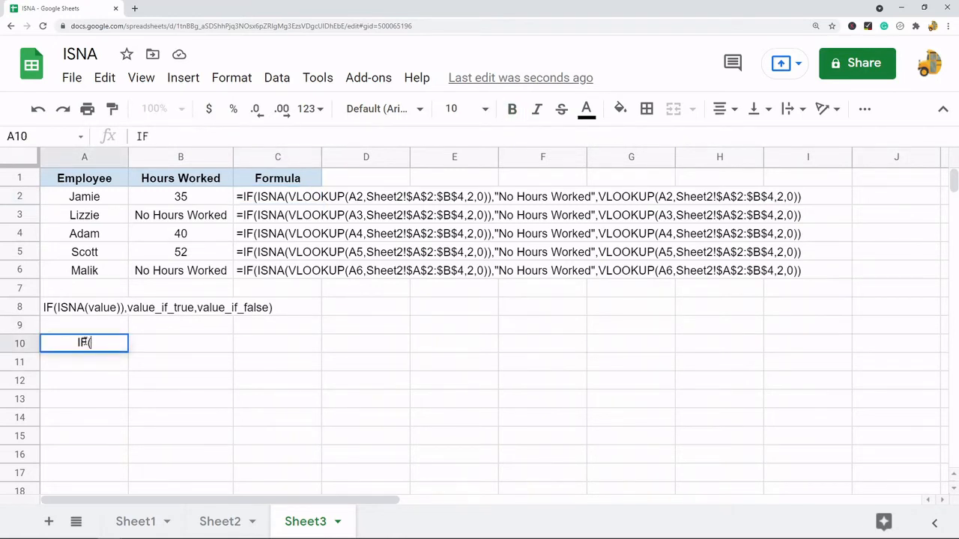
pyautogui.write('L')
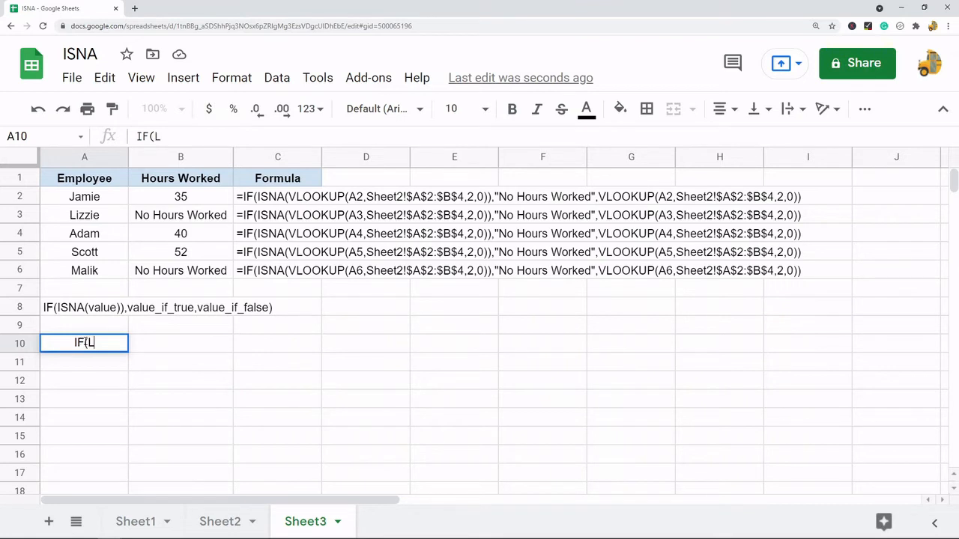
pyautogui.write('condi')
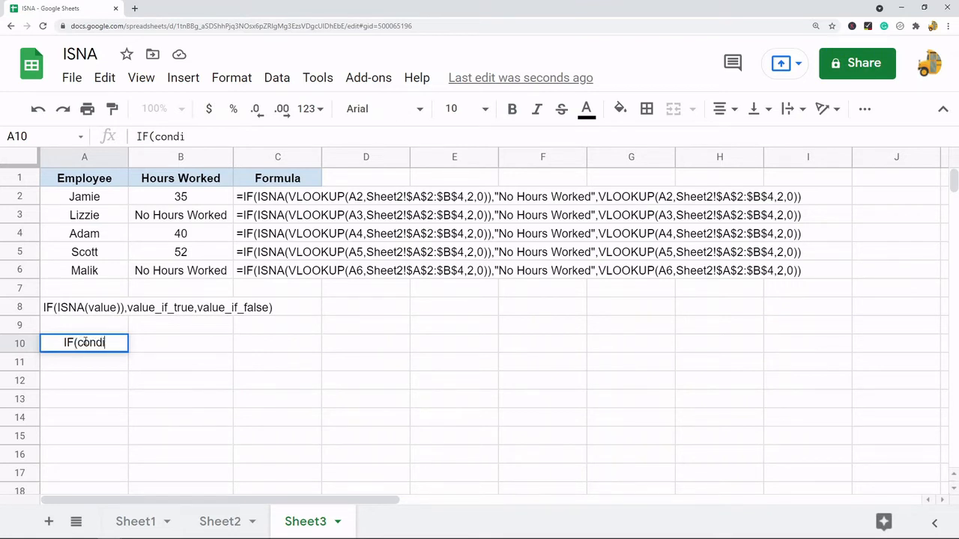
pyautogui.write('tion,')
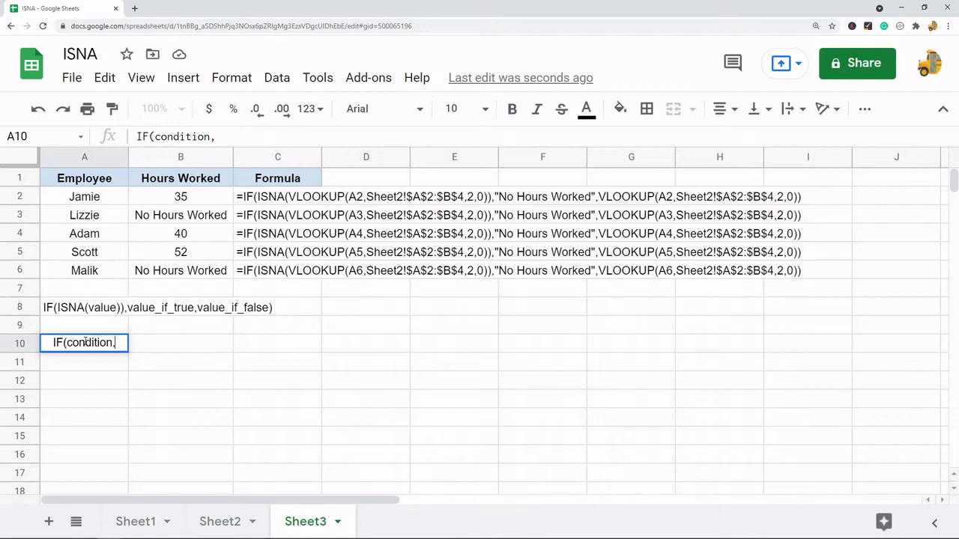
pyautogui.write('value_if_true,value_if_false')
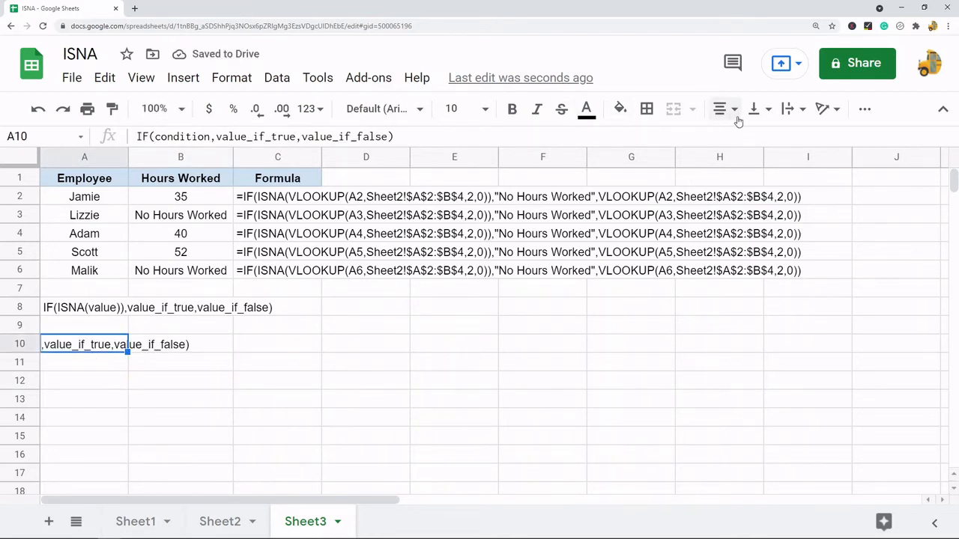
# Edit the IF syntax note and select the word 'condition' in it.
pyautogui.click(278, 399)
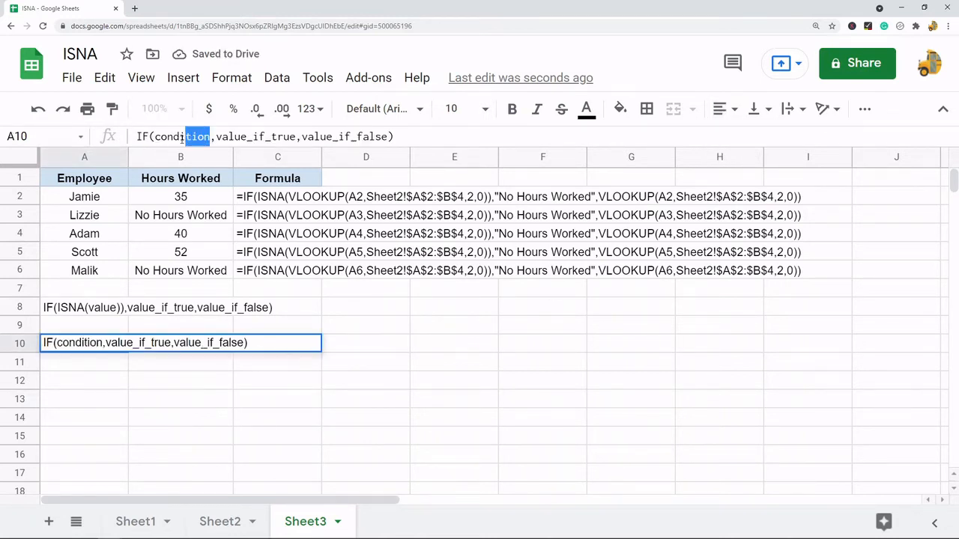
pyautogui.doubleClick(182, 137)
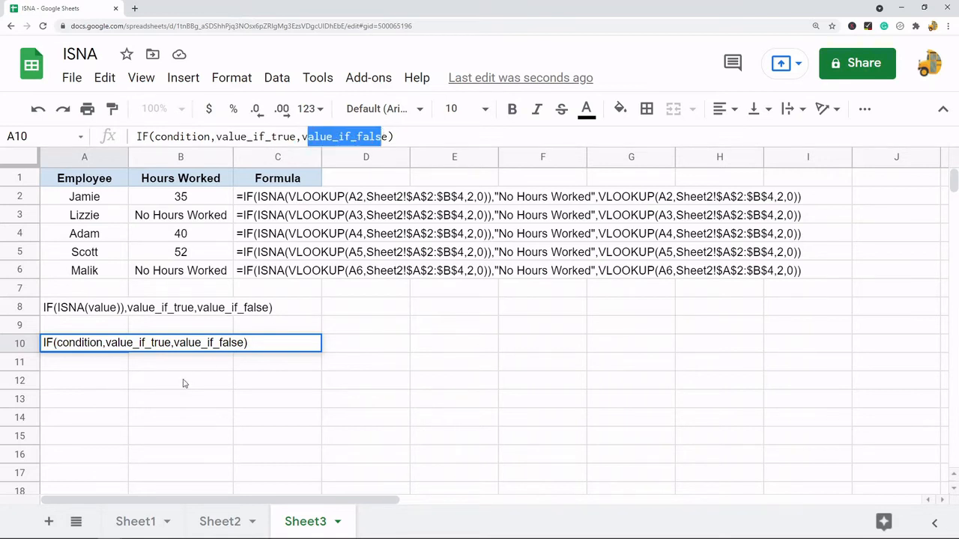
pyautogui.click(84, 381)
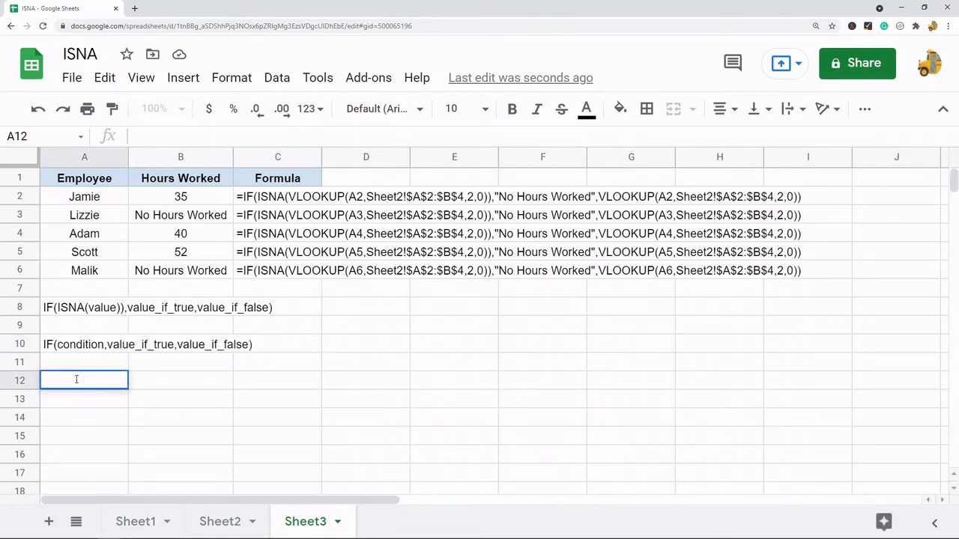
pyautogui.write('=i')
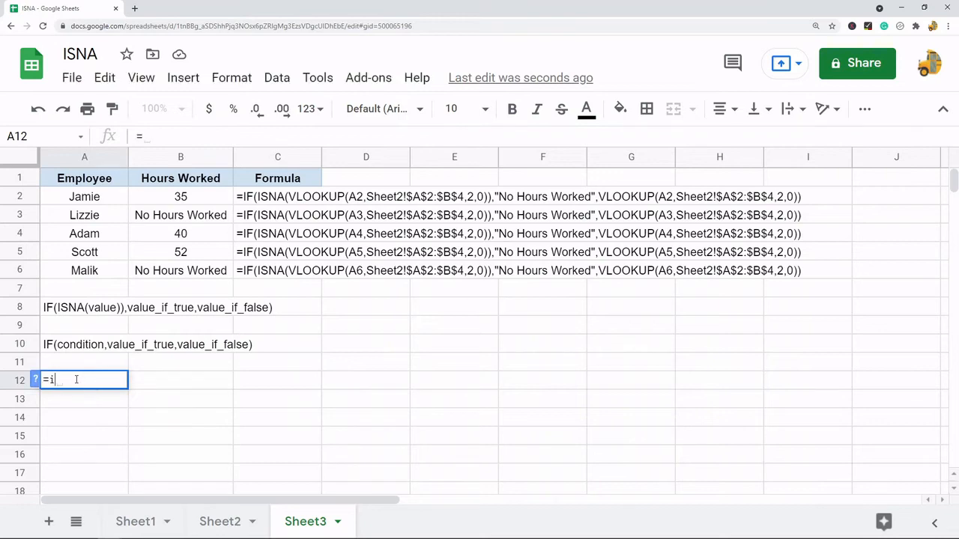
pyautogui.press('Escape')
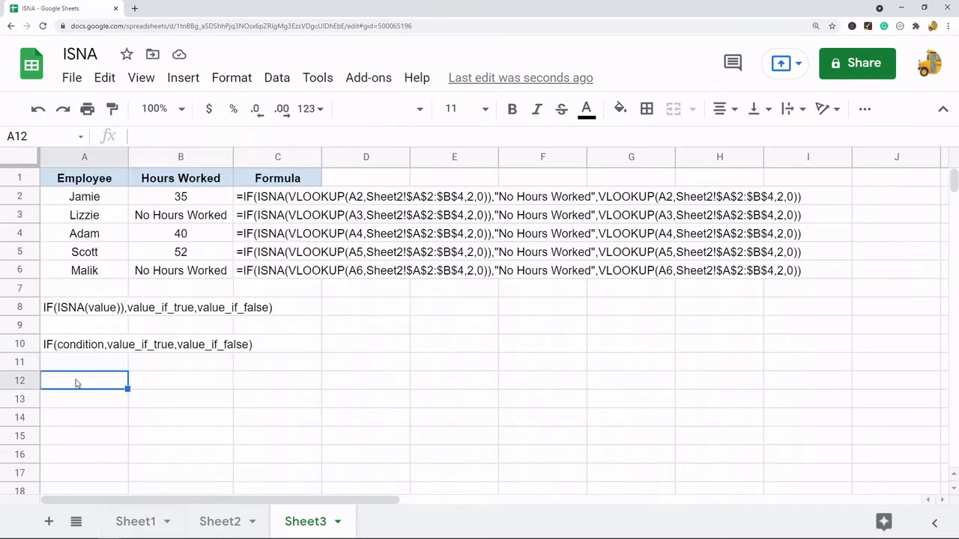
pyautogui.click(277, 381)
pyautogui.write('=')
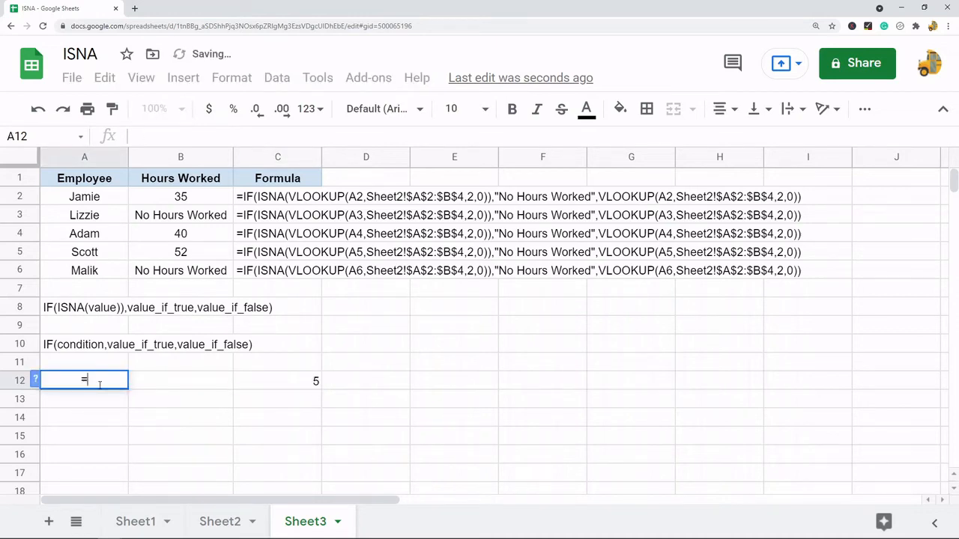
pyautogui.write('IF(C12')
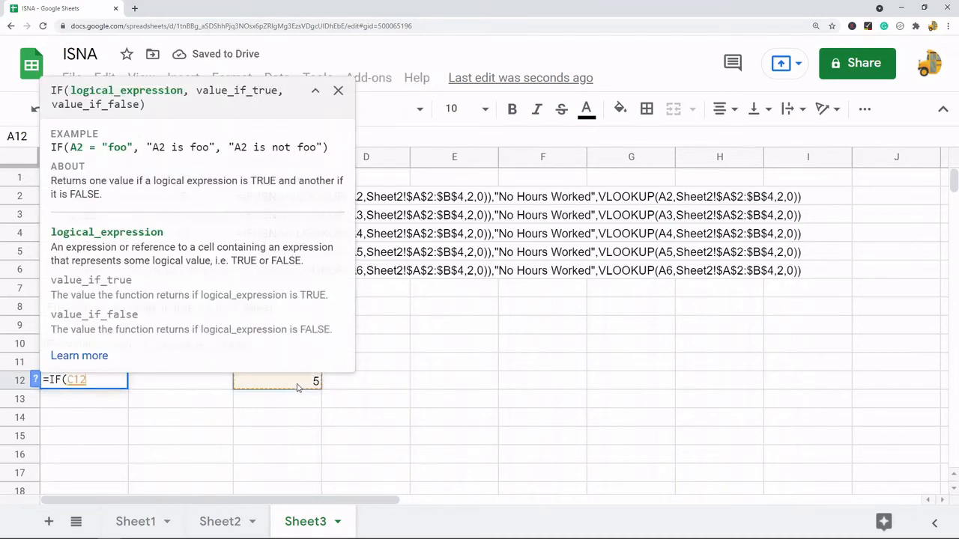
pyautogui.write('=')
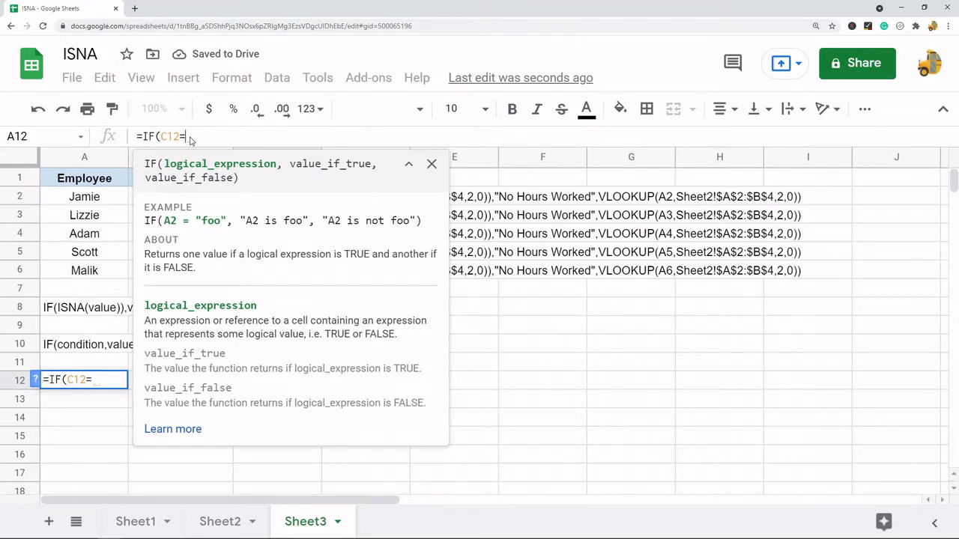
pyautogui.write('5,1,2')
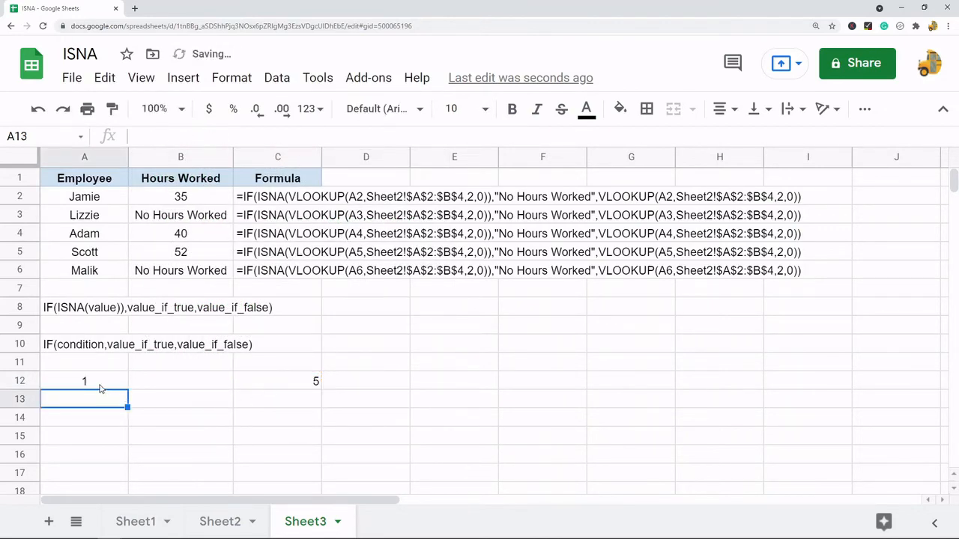
pyautogui.click(84, 381)
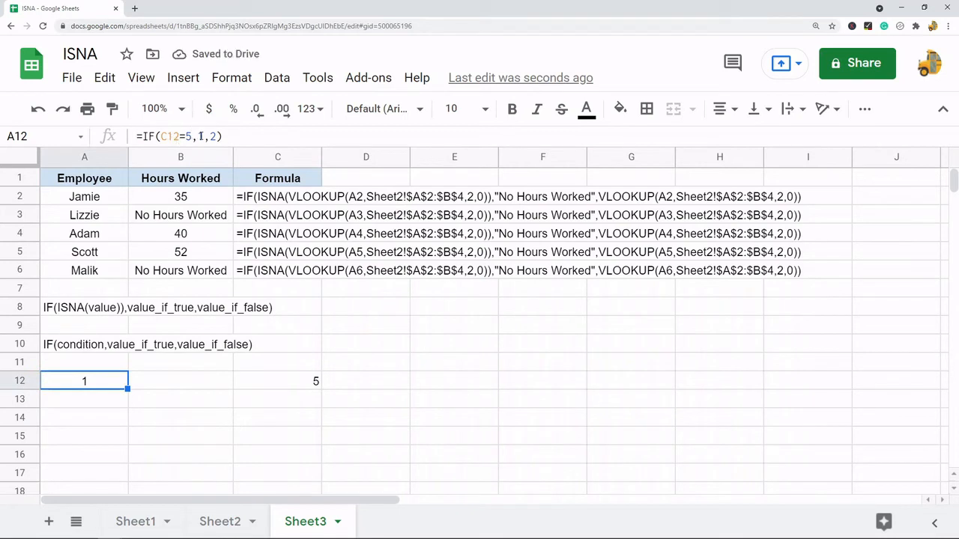
pyautogui.click(278, 381)
pyautogui.write('4')
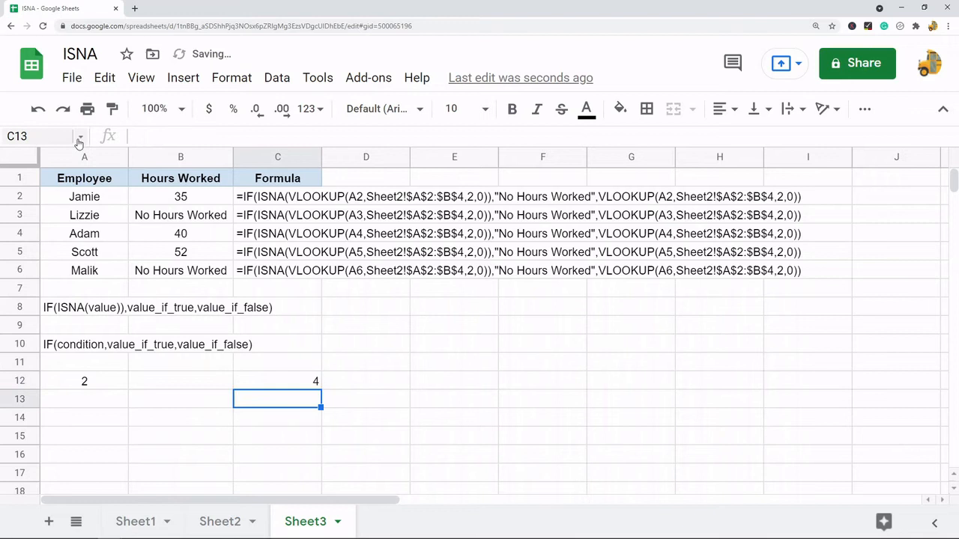
pyautogui.click(84, 380)
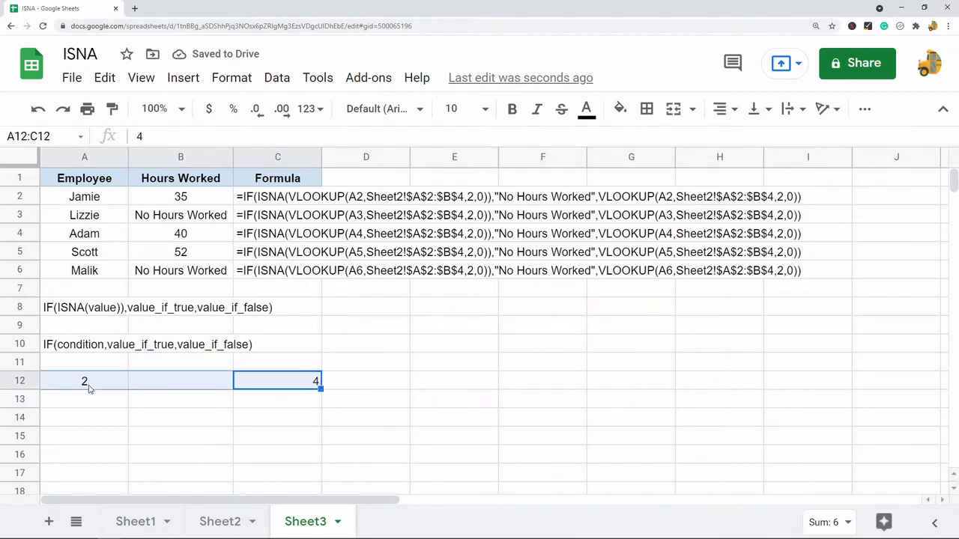
pyautogui.press('Delete')
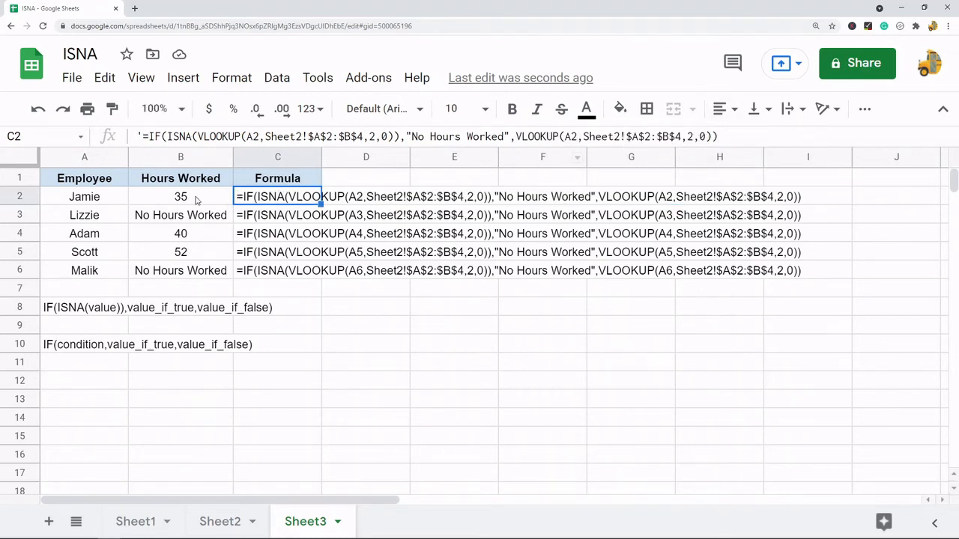
# Inspect the hours formulas in B2 and B3 and start replacing 'No Hours Worked' with 0.
pyautogui.click(180, 196)
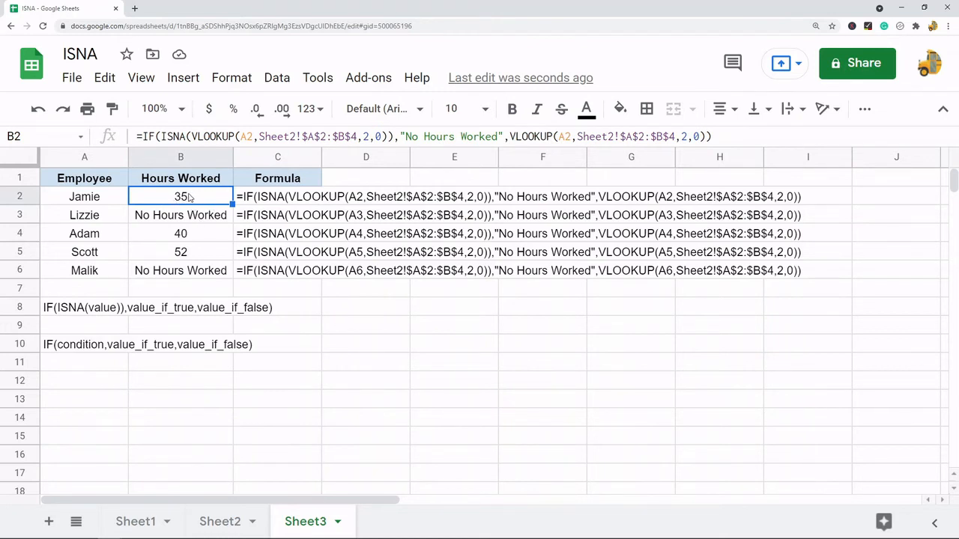
pyautogui.moveTo(147, 203)
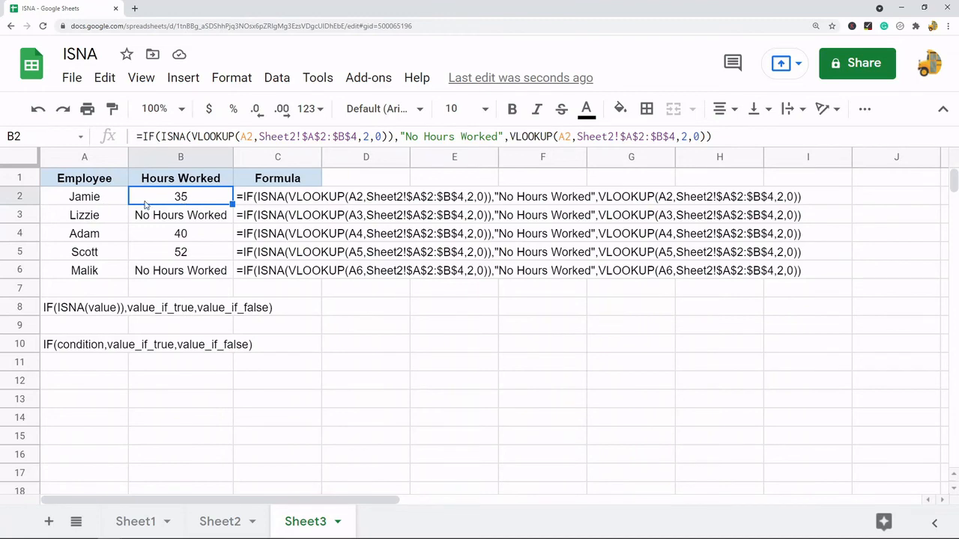
pyautogui.click(180, 216)
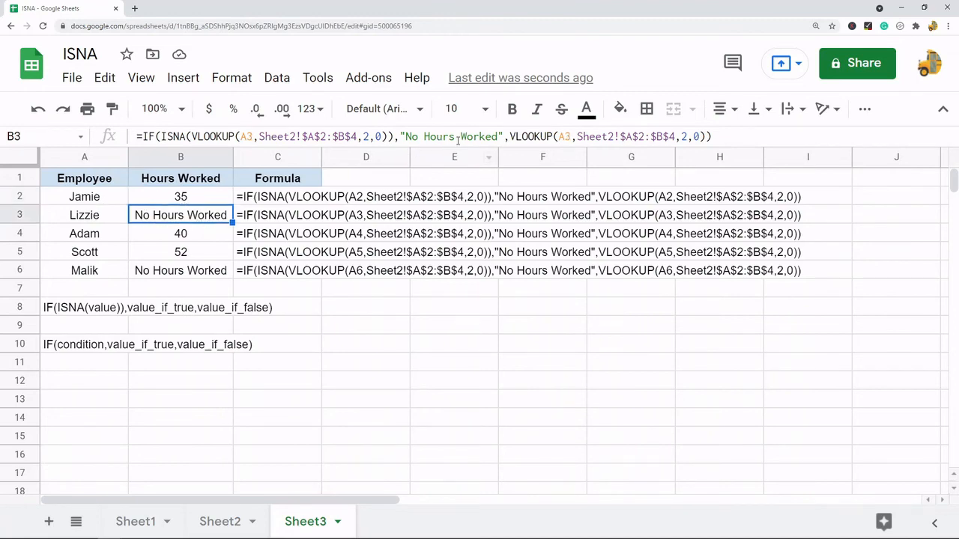
pyautogui.doubleClick(180, 215)
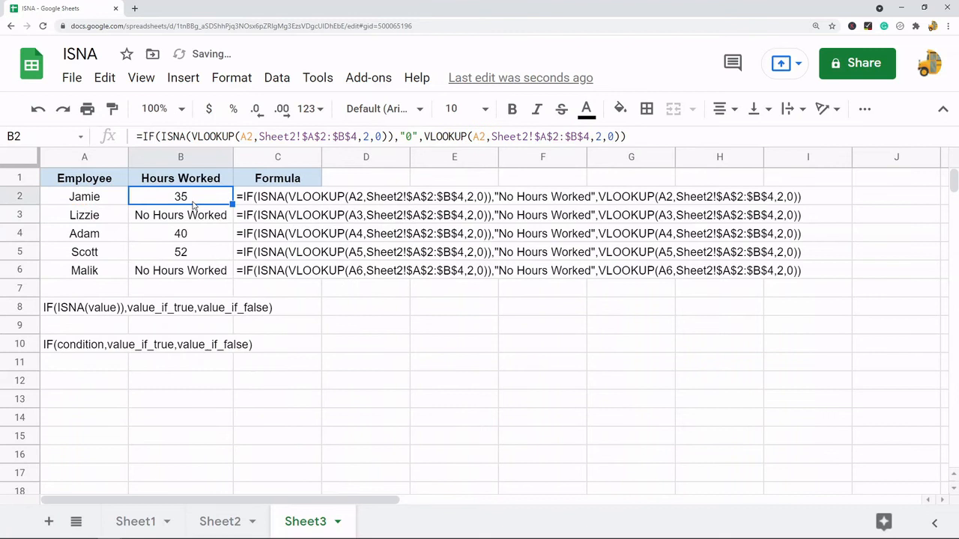
pyautogui.click(365, 362)
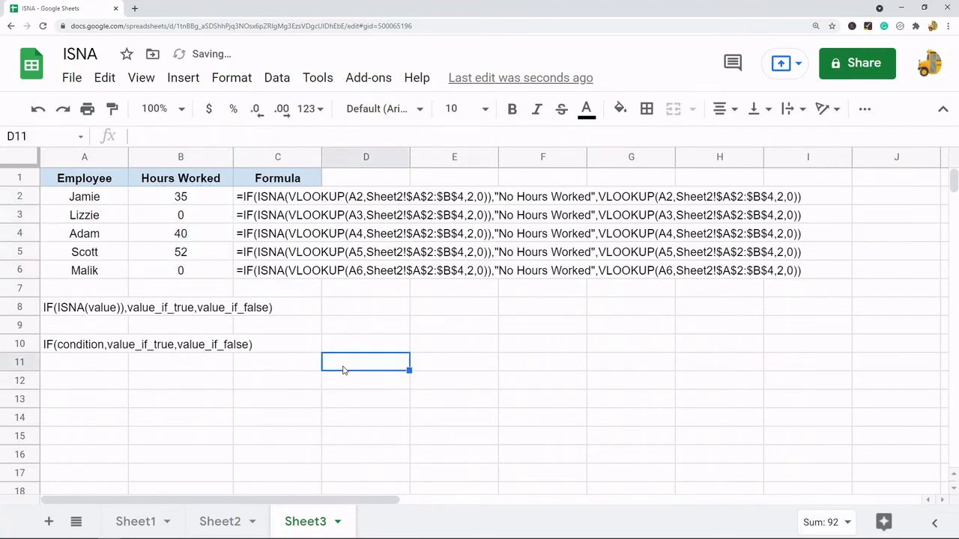
pyautogui.write('=B2')
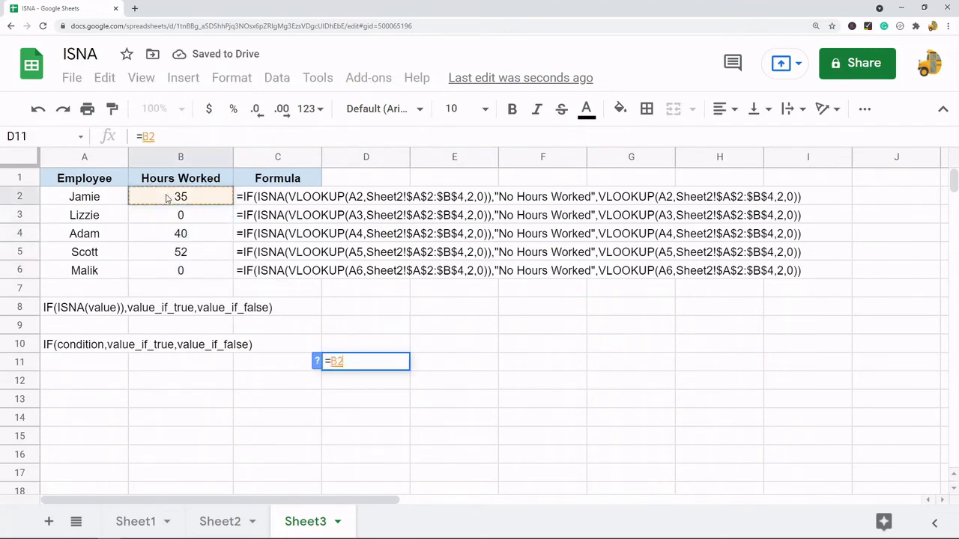
pyautogui.write('+B3')
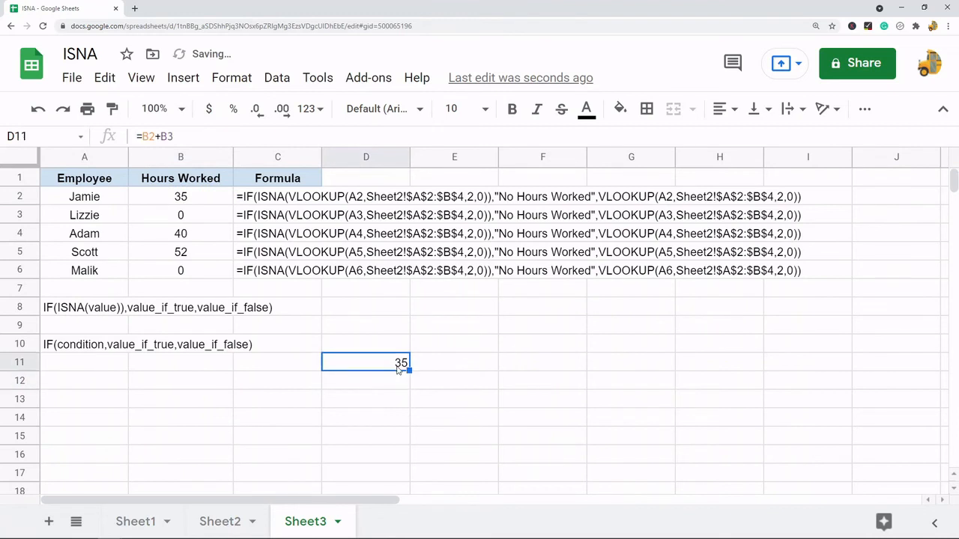
pyautogui.moveTo(483, 349)
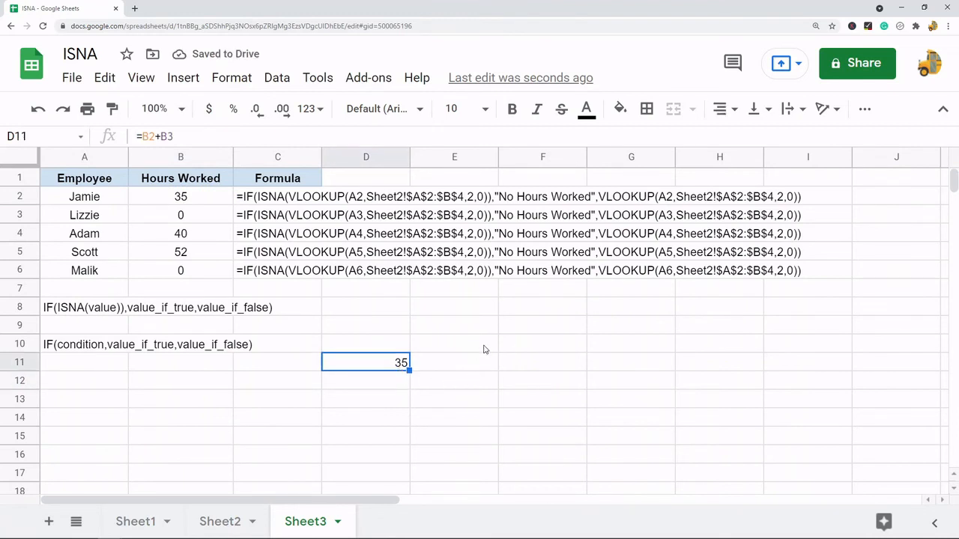
pyautogui.moveTo(511, 361)
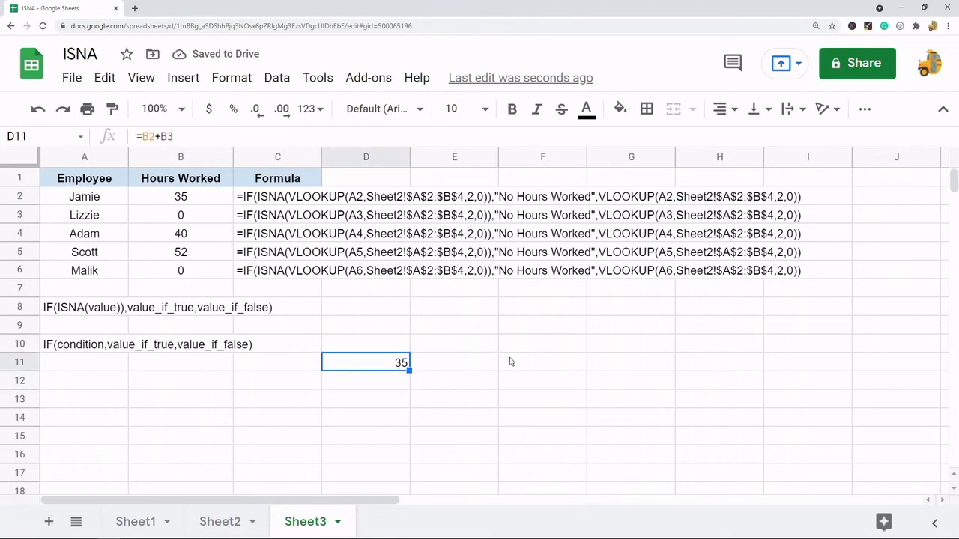
pyautogui.press('Delete')
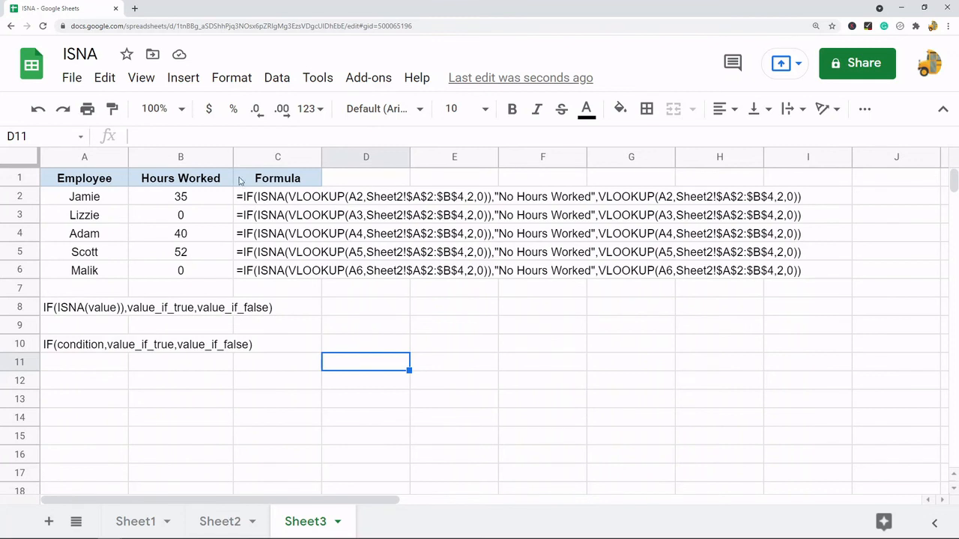
pyautogui.moveTo(648, 387)
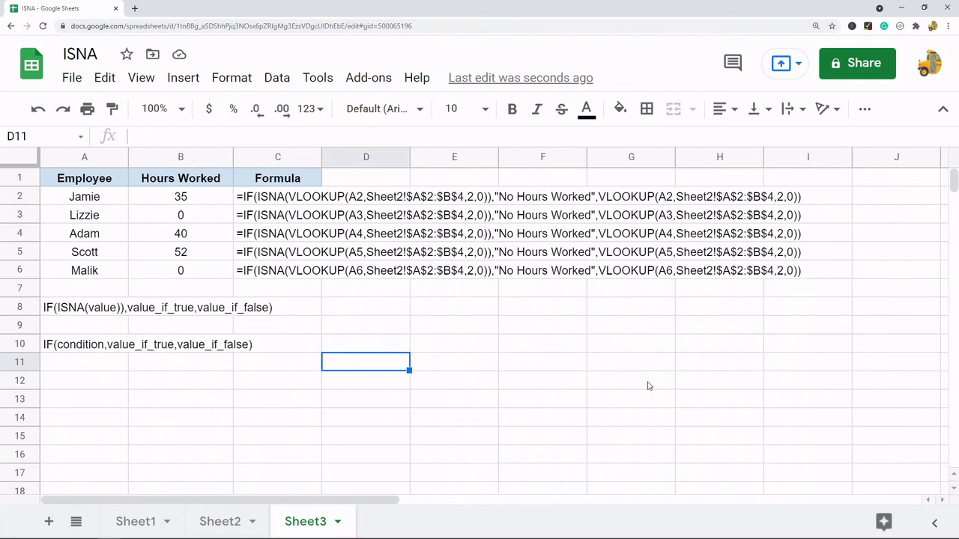